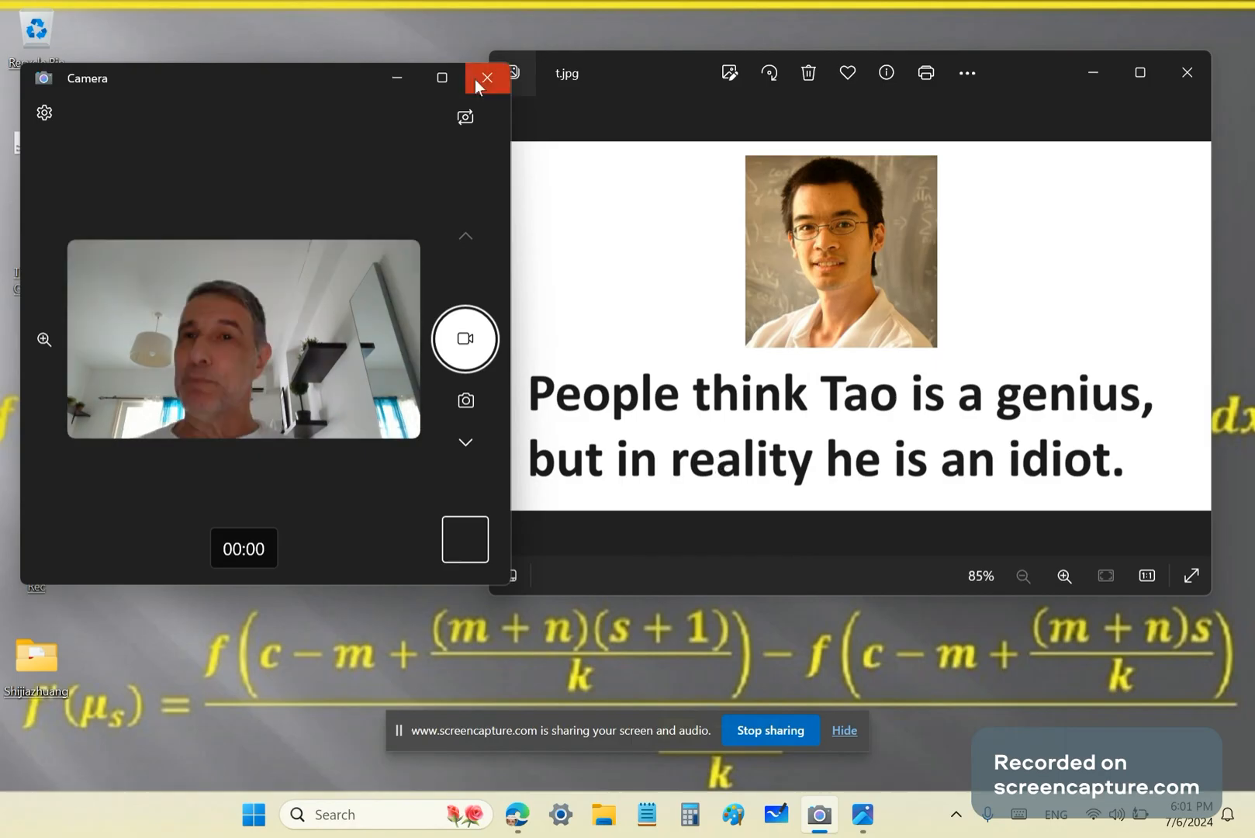
# - Close the Windows Camera window to return to the browser
pyautogui.click(486, 78)
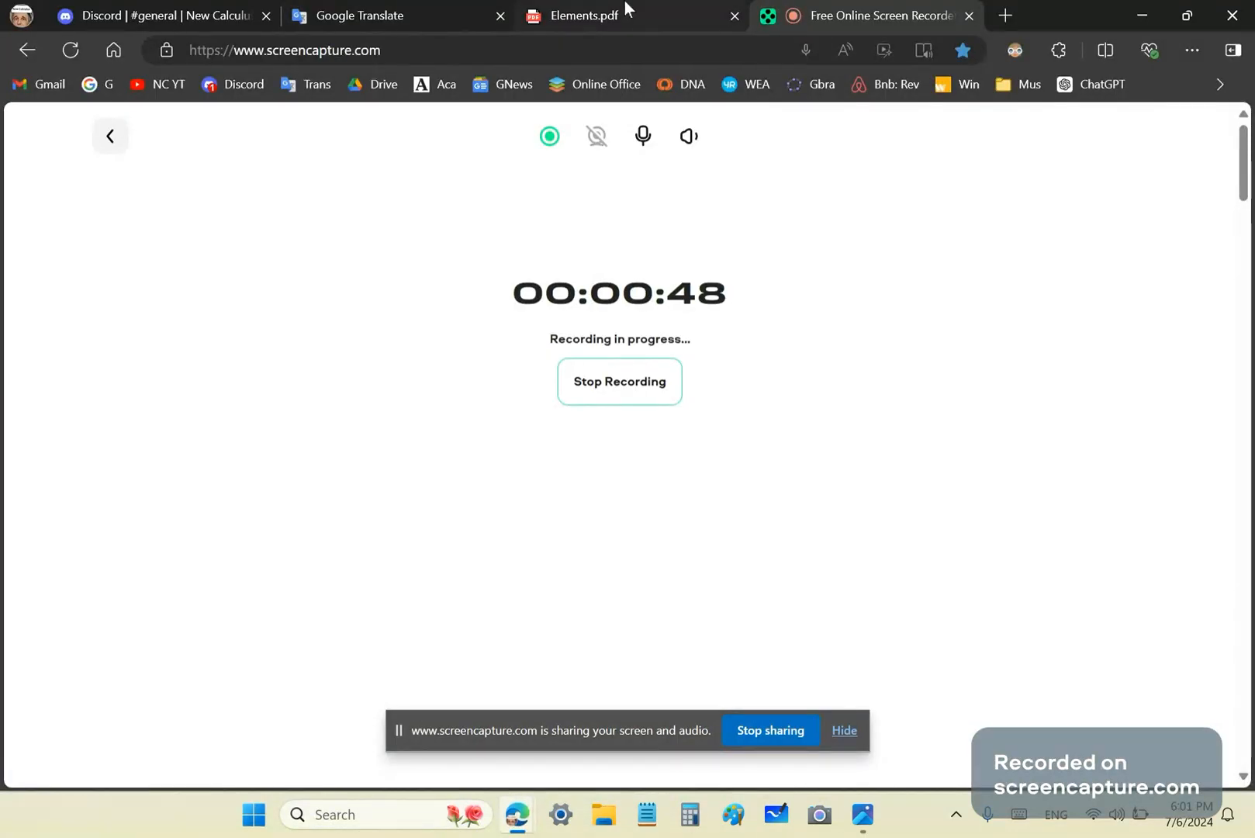
# - Select the Greek prime-number definition line on page 194 of Elements.pdf and bring it to Google Translate
pyautogui.click(588, 16)
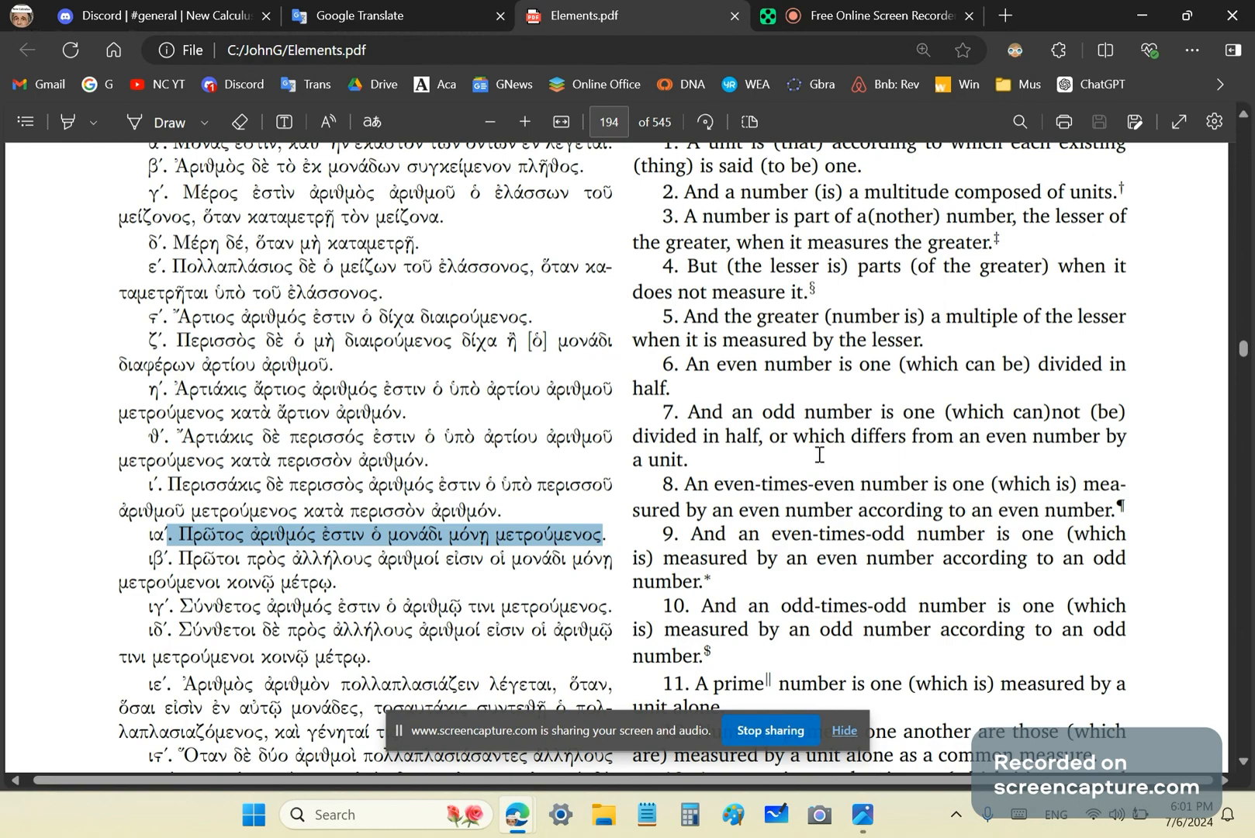
pyautogui.moveTo(821, 463)
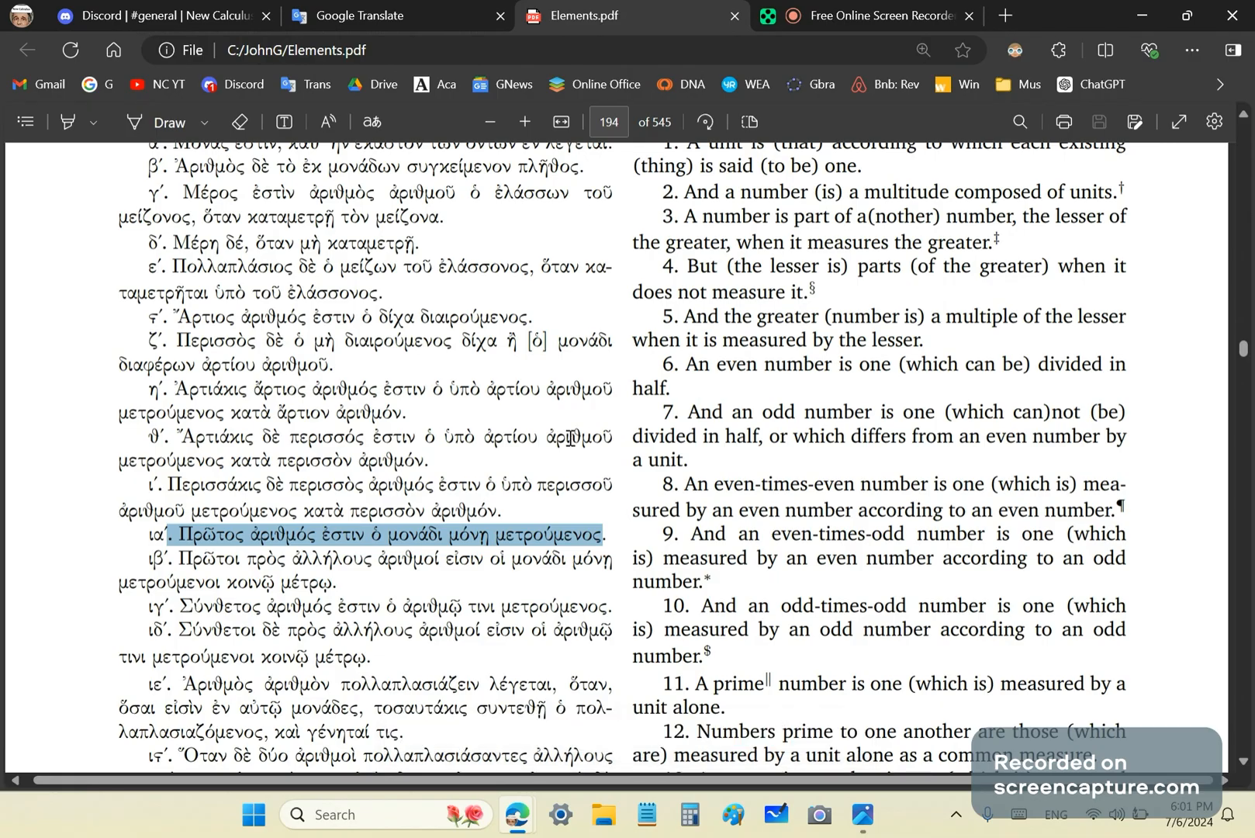
pyautogui.scroll(-3)
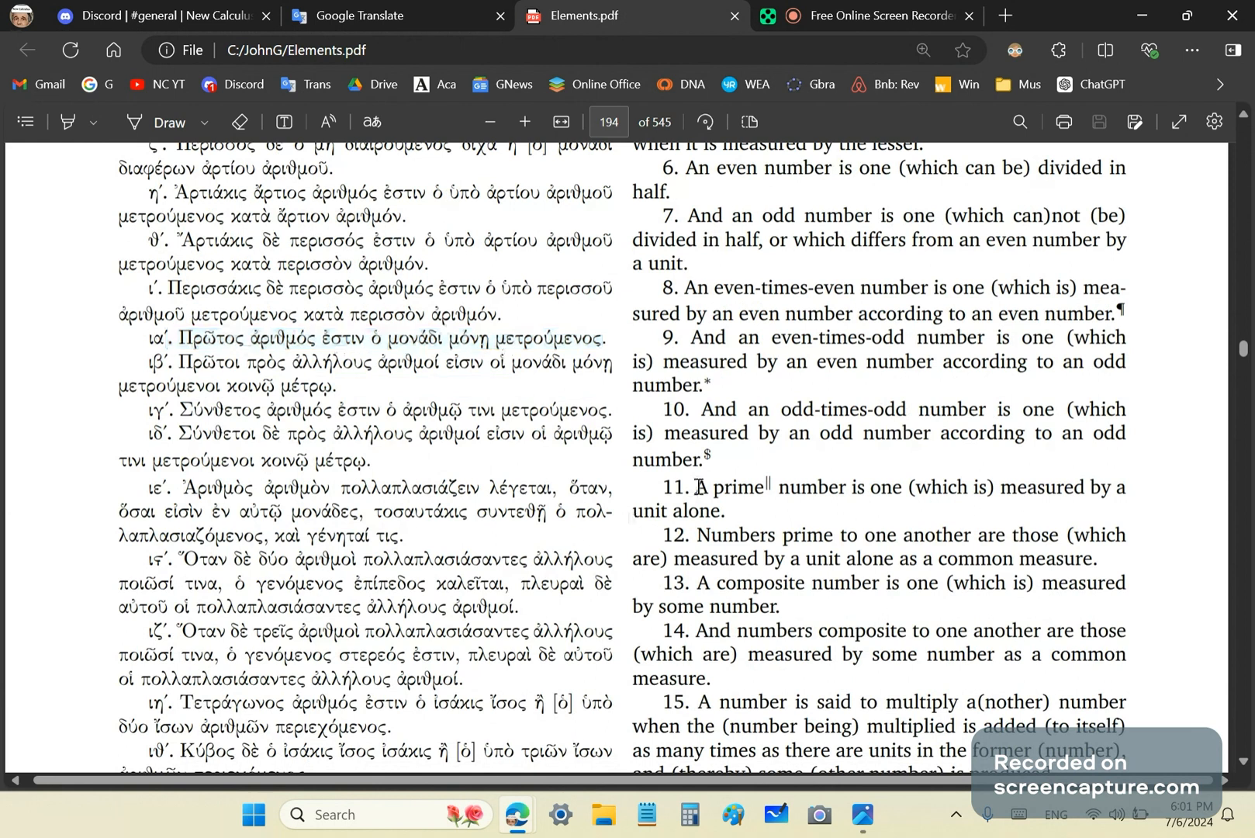
pyautogui.moveTo(699, 485); pyautogui.dragTo(724, 510)
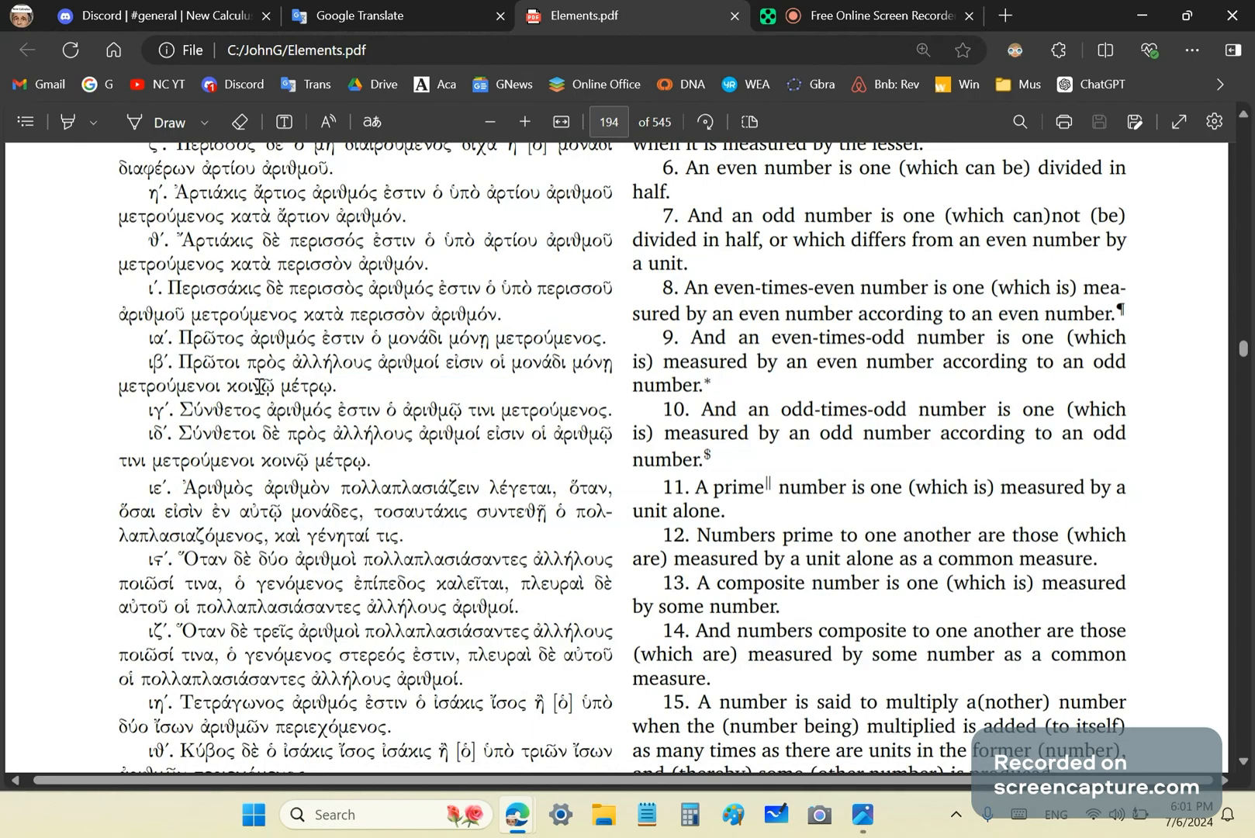
pyautogui.moveTo(182, 338); pyautogui.dragTo(433, 338)
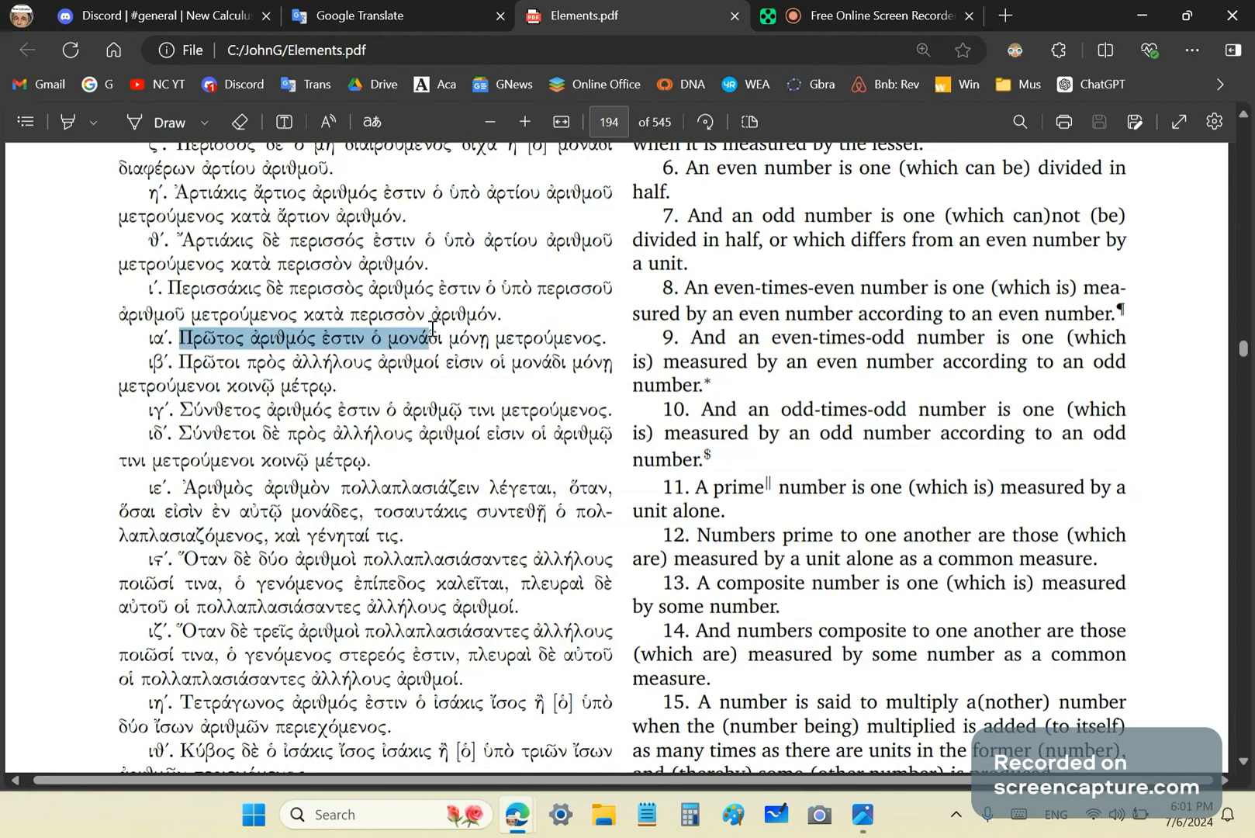
pyautogui.moveTo(433, 338); pyautogui.dragTo(605, 338)
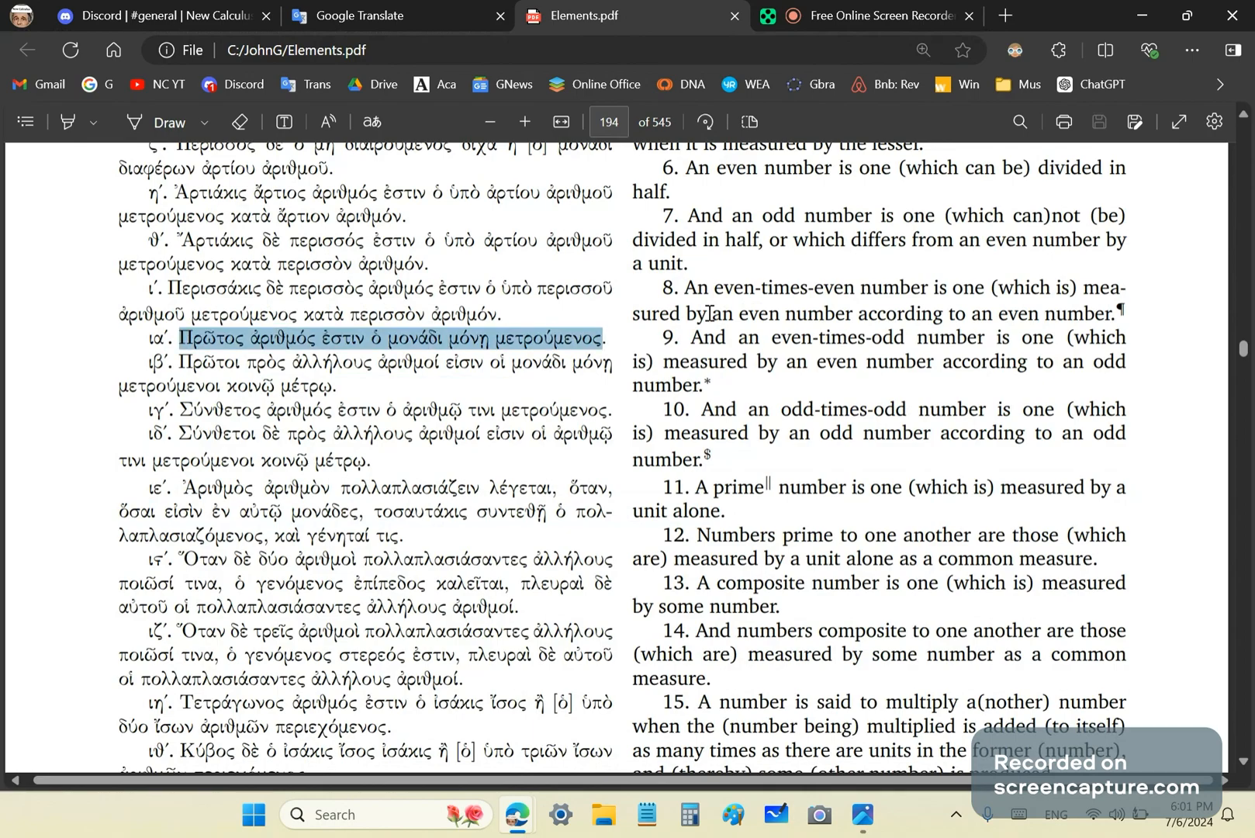
pyautogui.moveTo(760, 588)
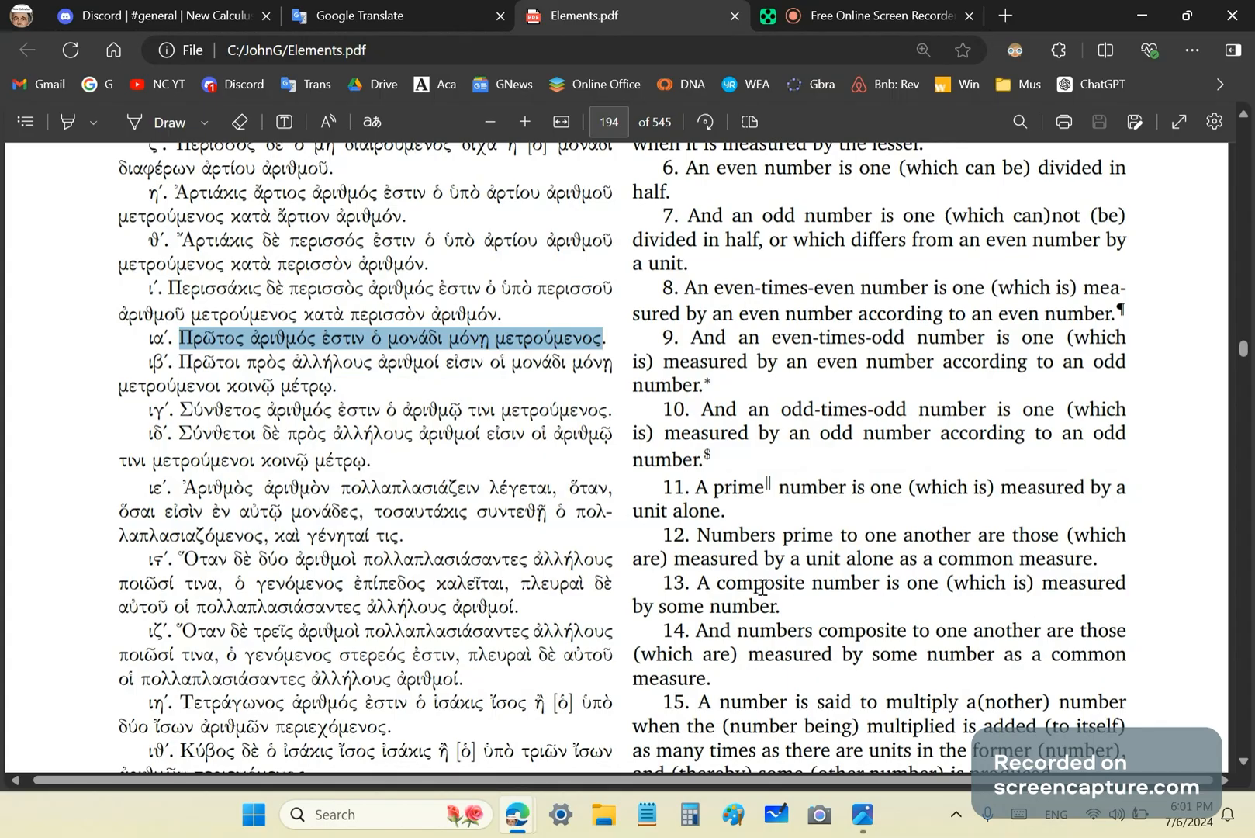
pyautogui.click(362, 15)
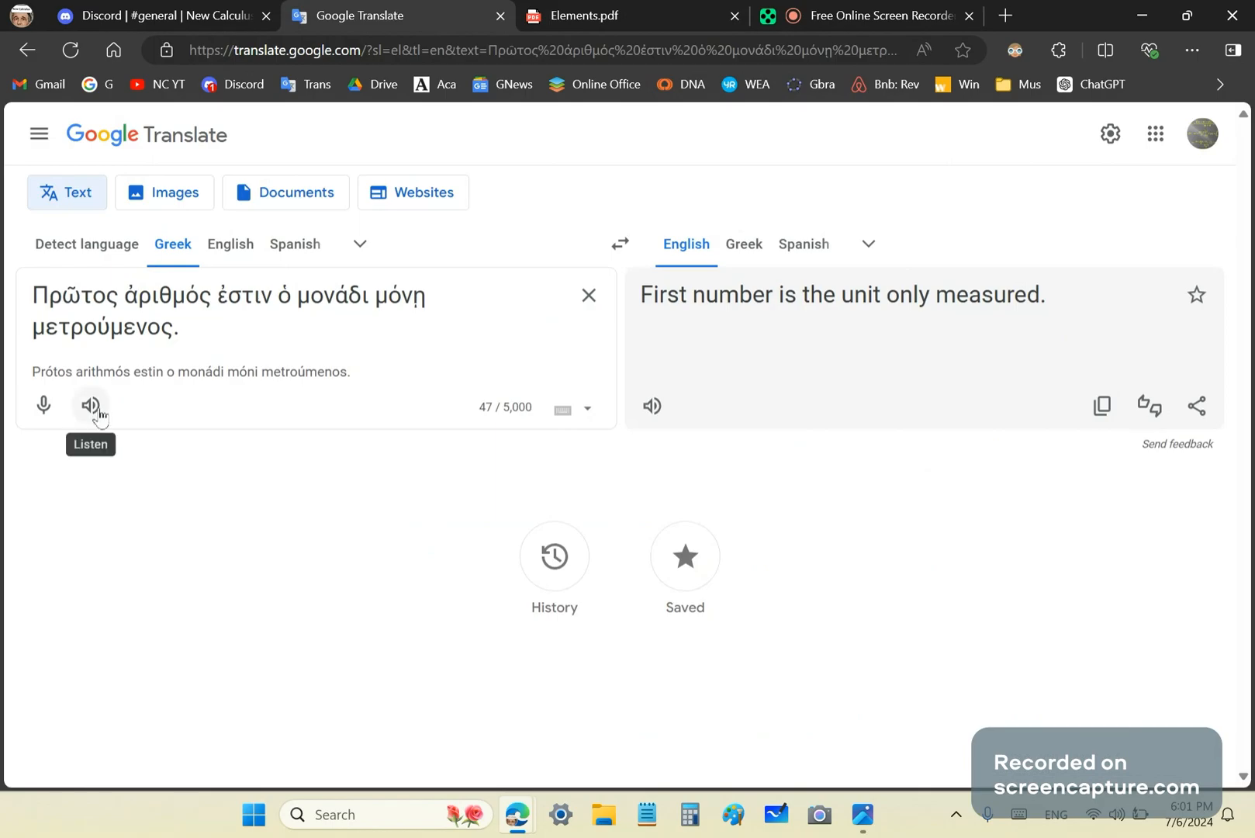
# - Hear the Greek line read aloud and select all the Greek source text
pyautogui.click(90, 405)
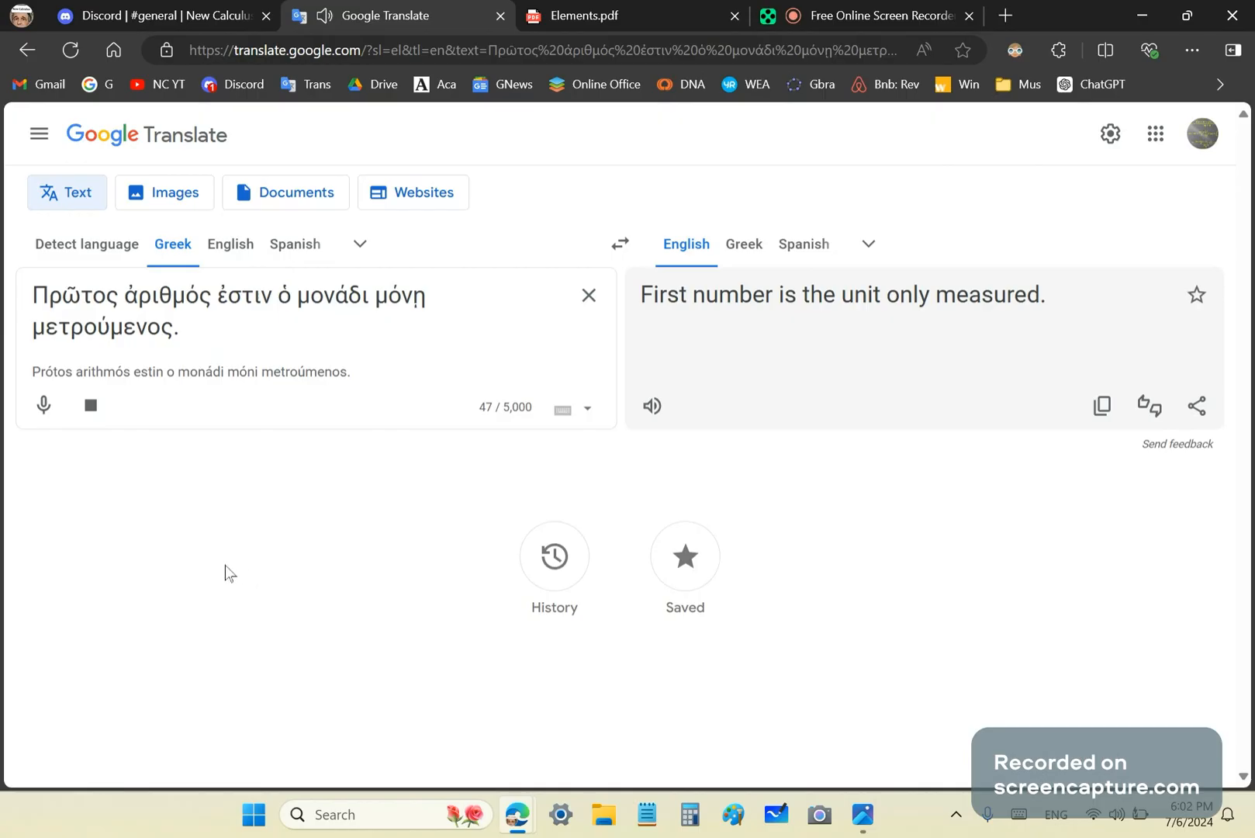
pyautogui.moveTo(164, 569)
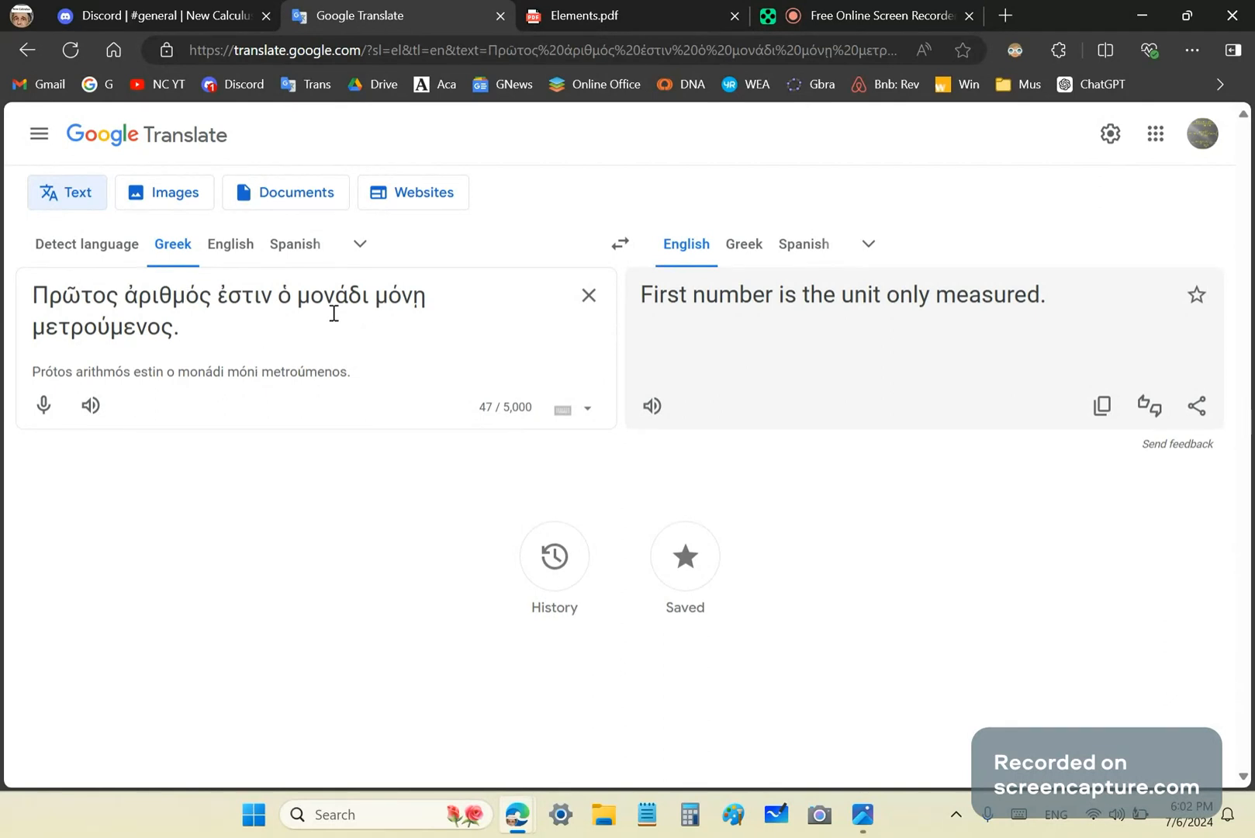
pyautogui.moveTo(197, 360)
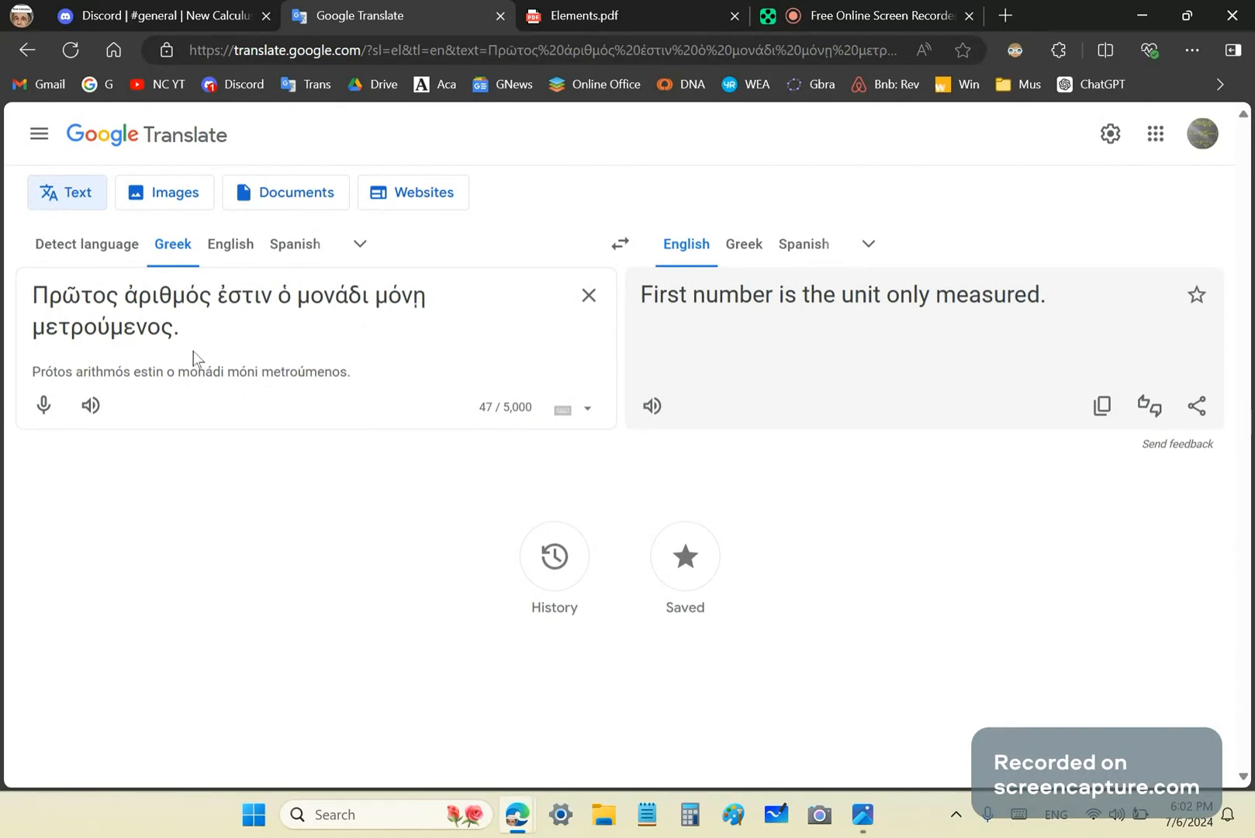
pyautogui.tripleClick(842, 293)
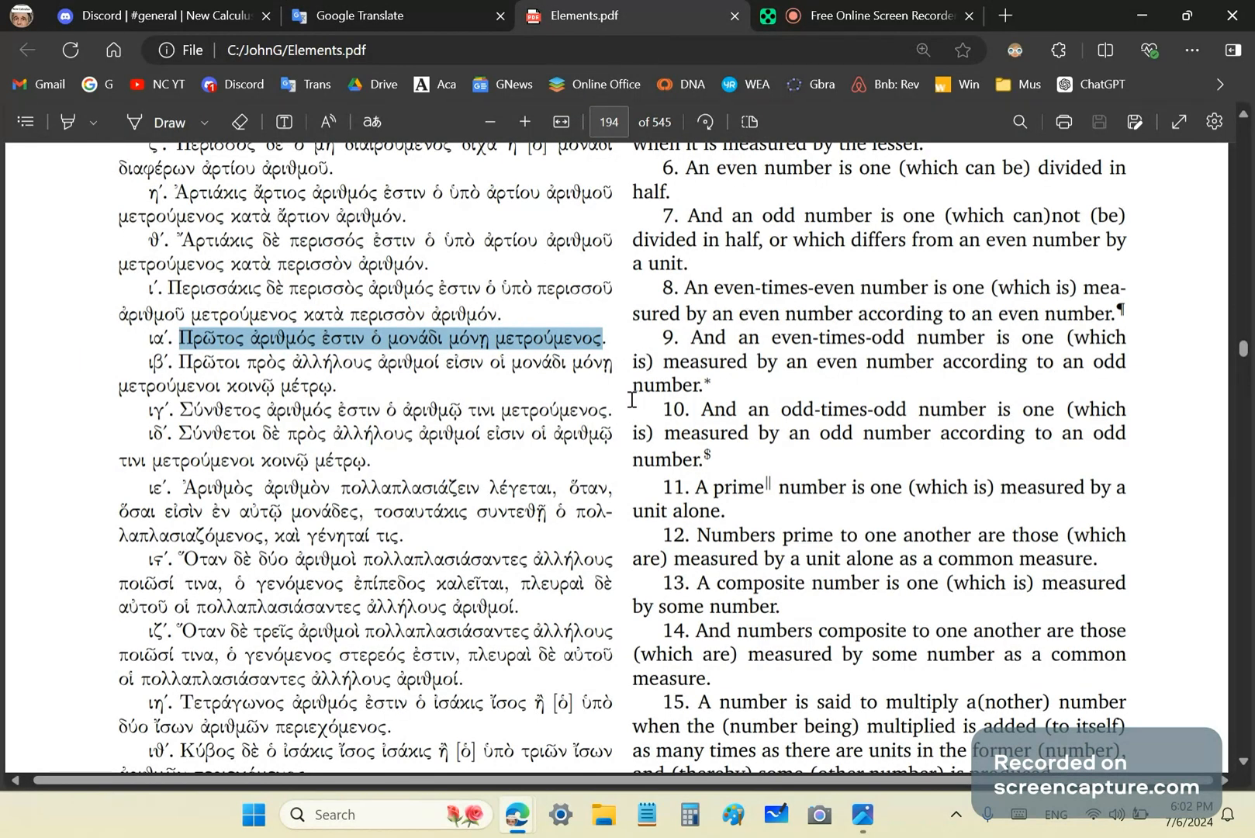
pyautogui.moveTo(723, 404)
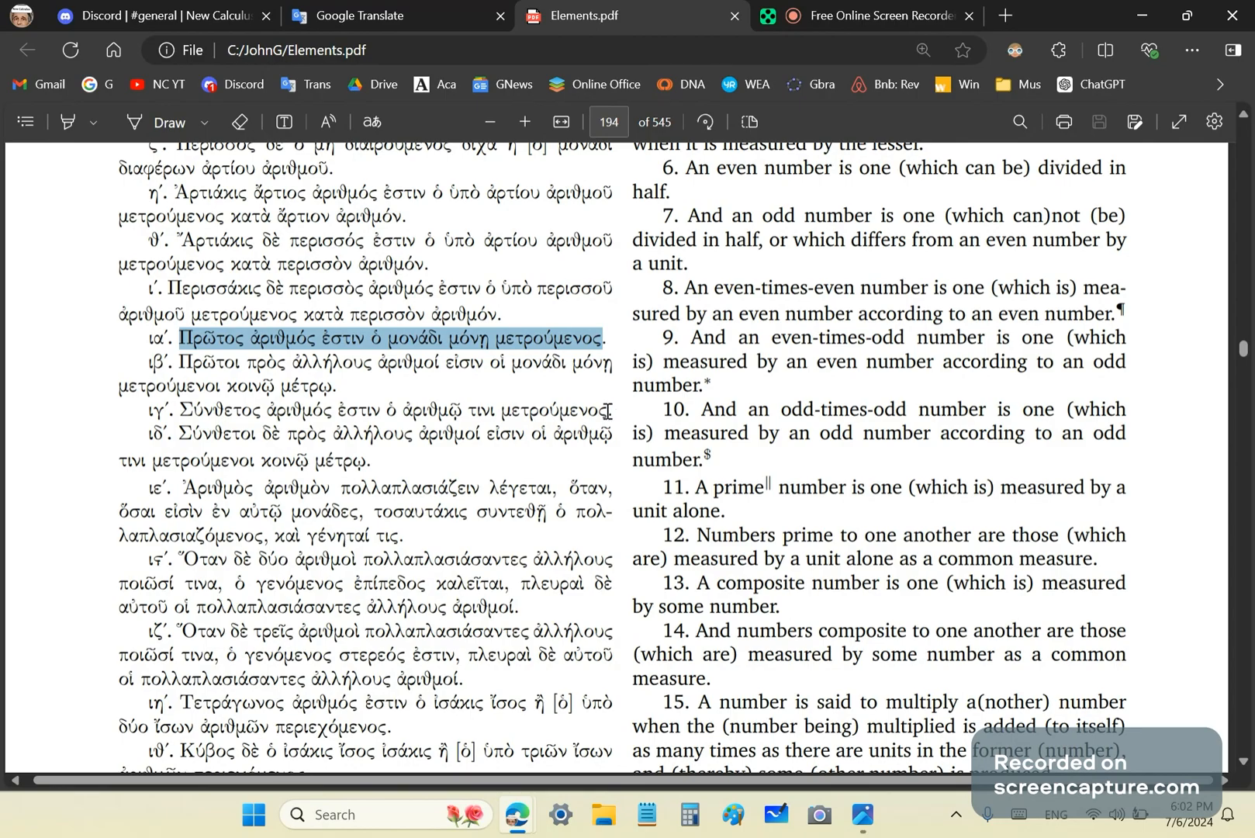
pyautogui.moveTo(627, 339)
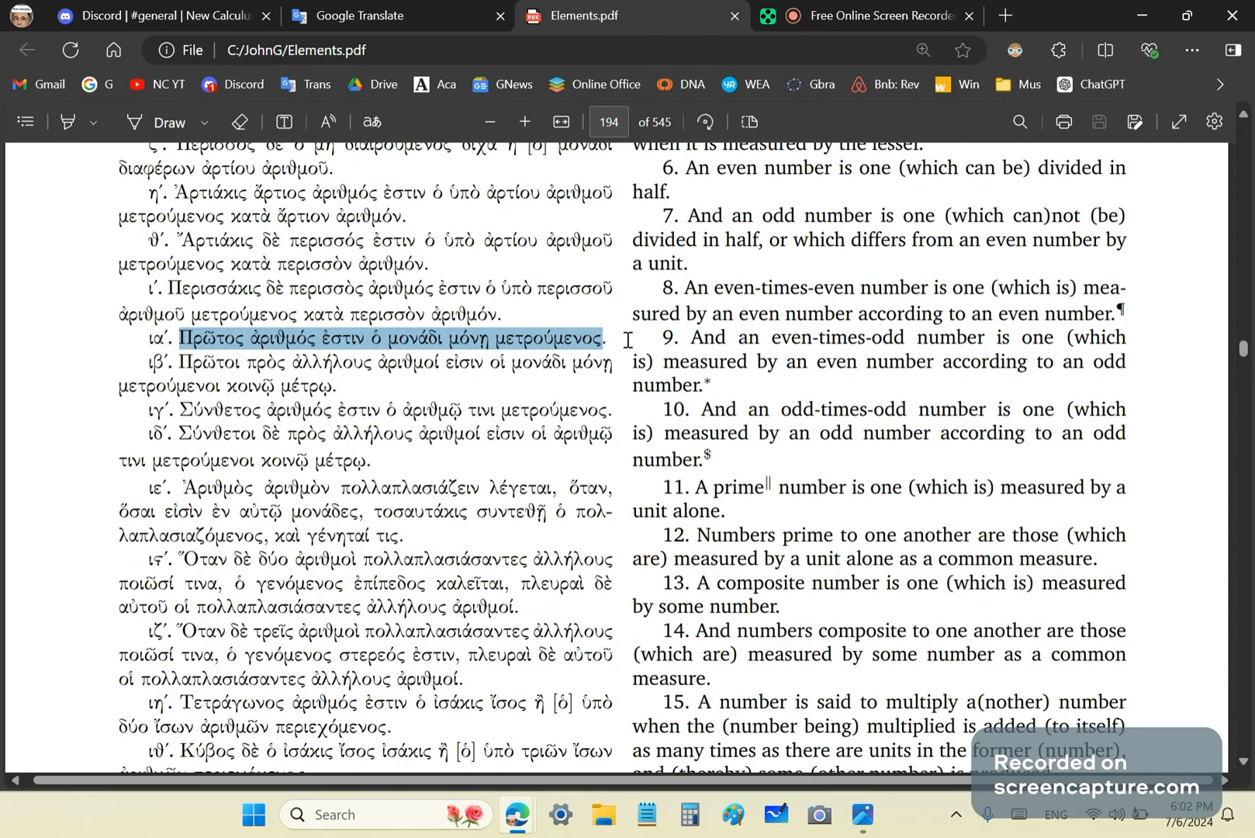
pyautogui.moveTo(621, 372)
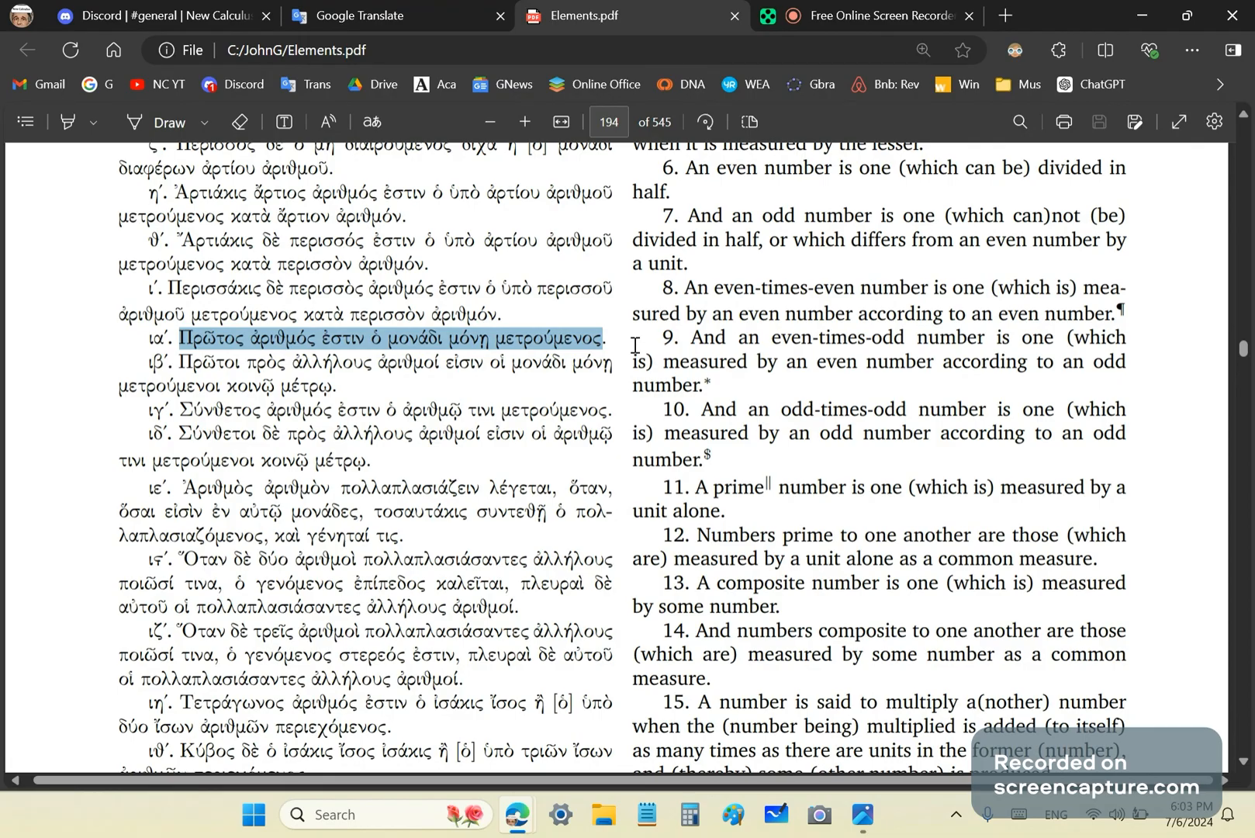
pyautogui.moveTo(875, 290)
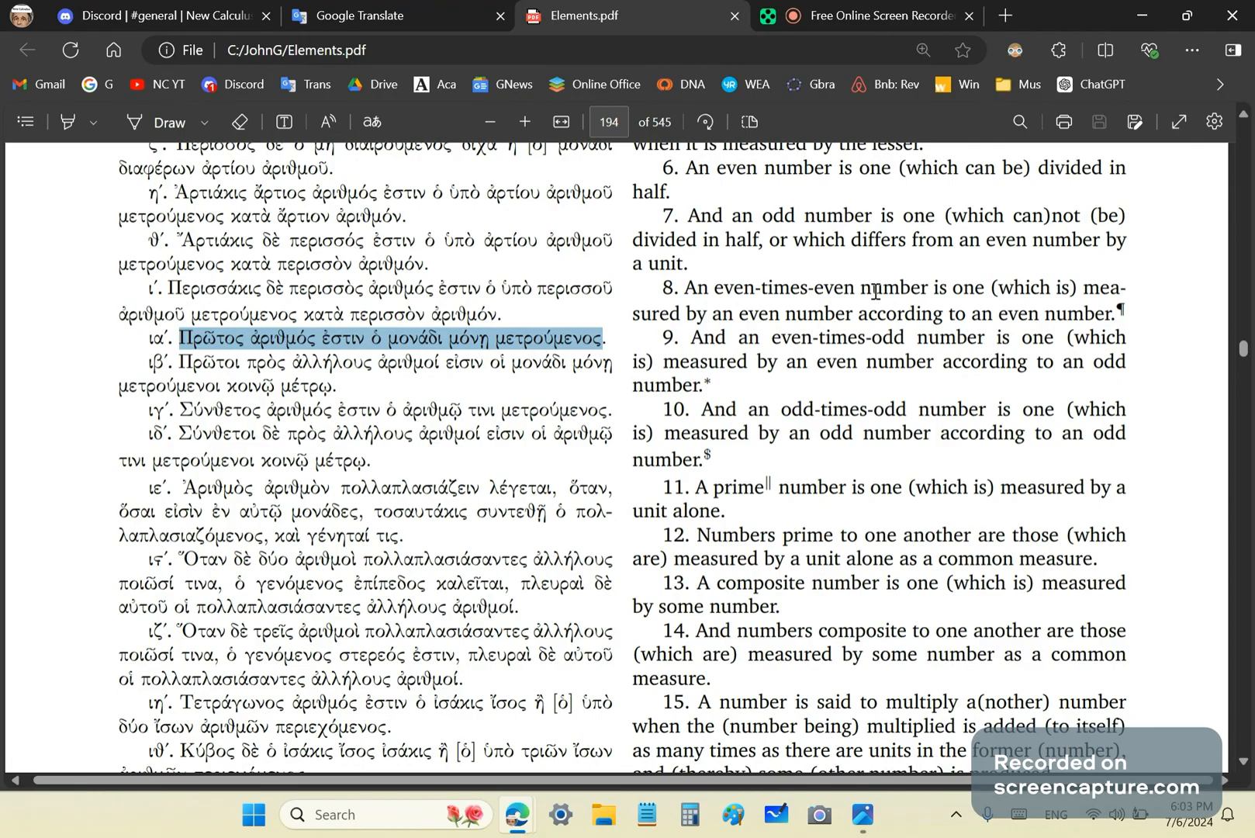
pyautogui.moveTo(147, 16)
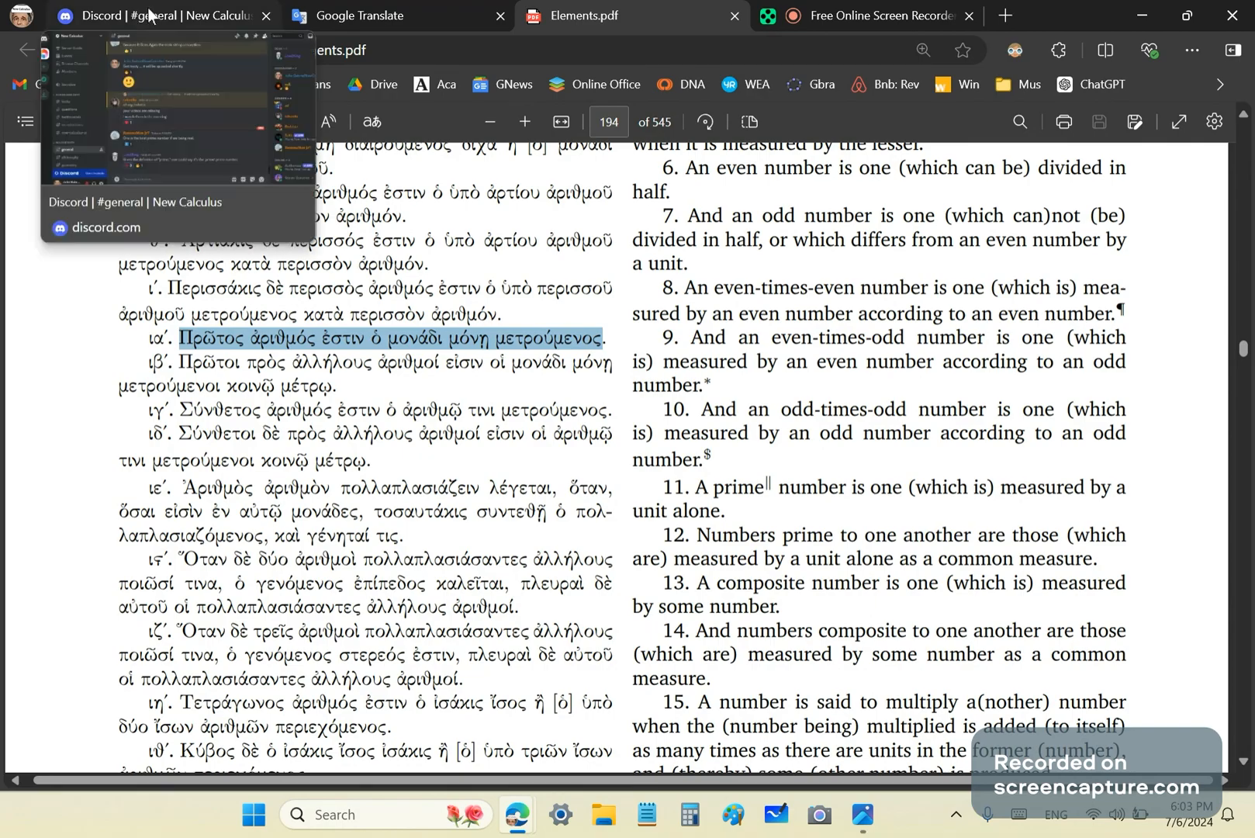